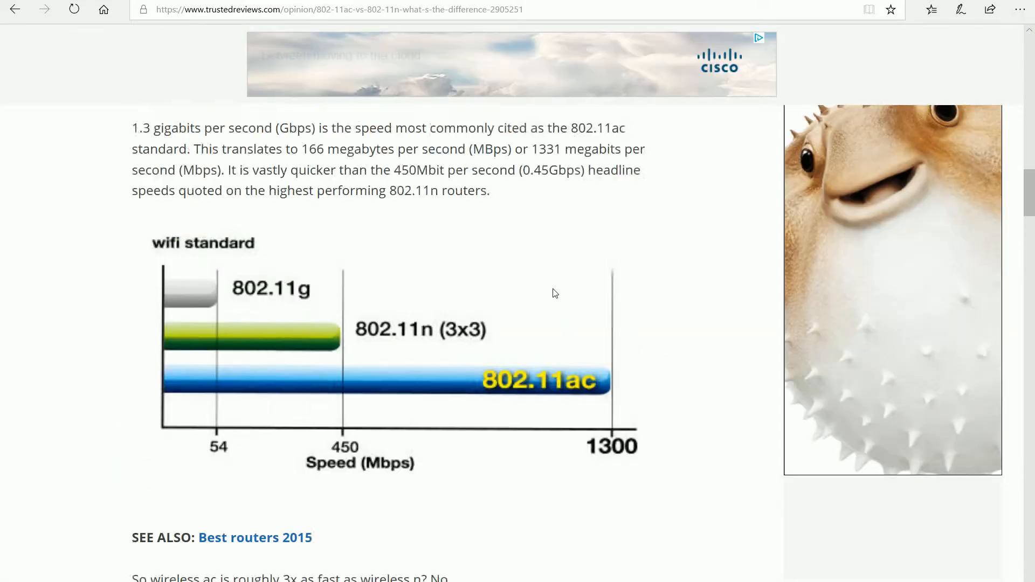
scroll(up, 3)
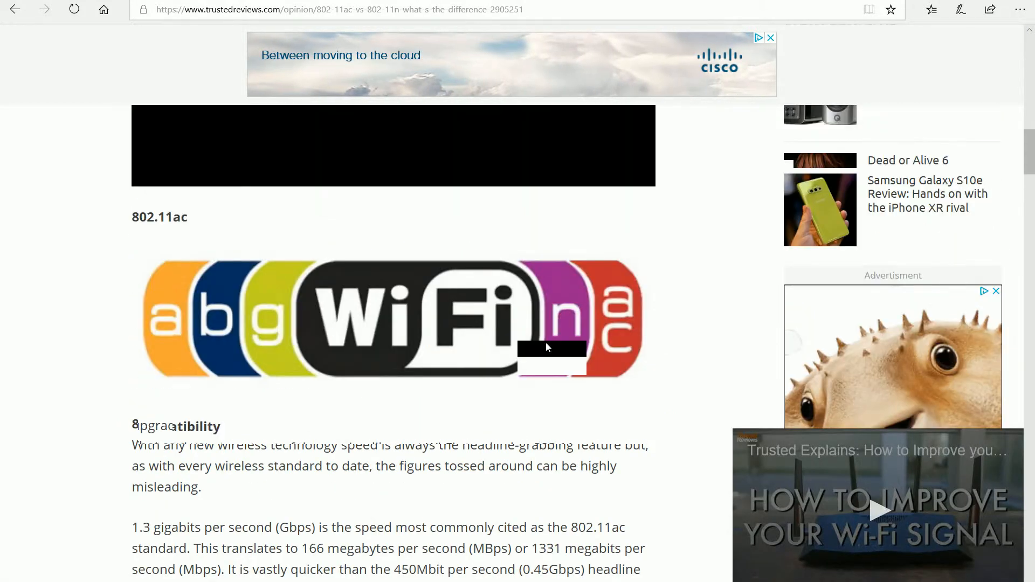
scroll(down, 3)
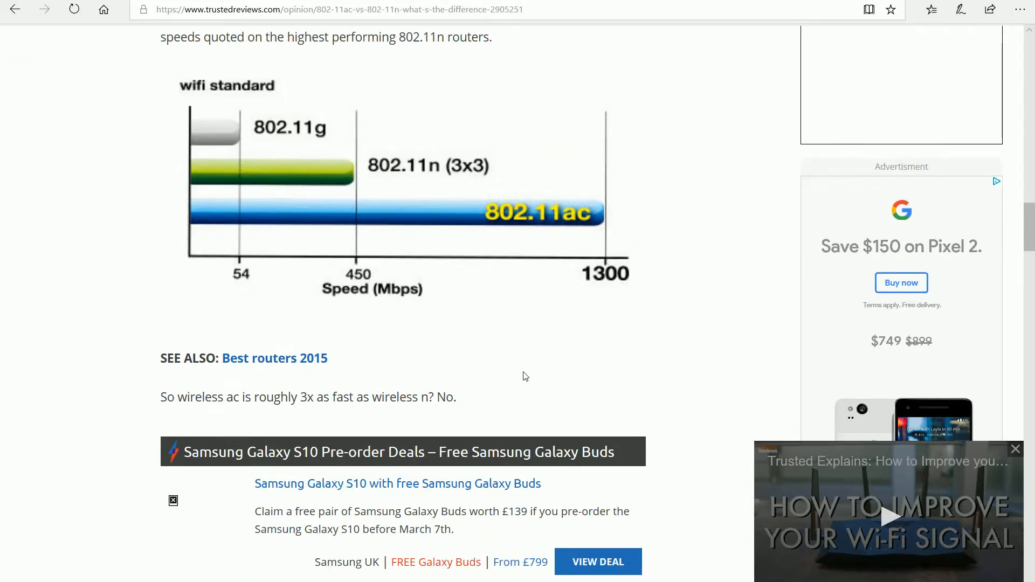
mouse_move(569, 367)
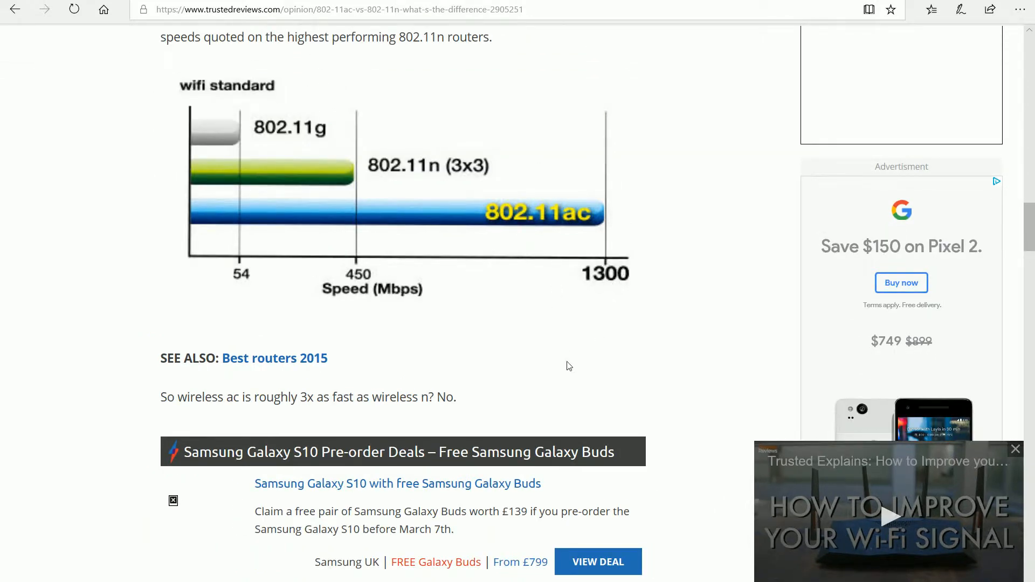
scroll(up, 3)
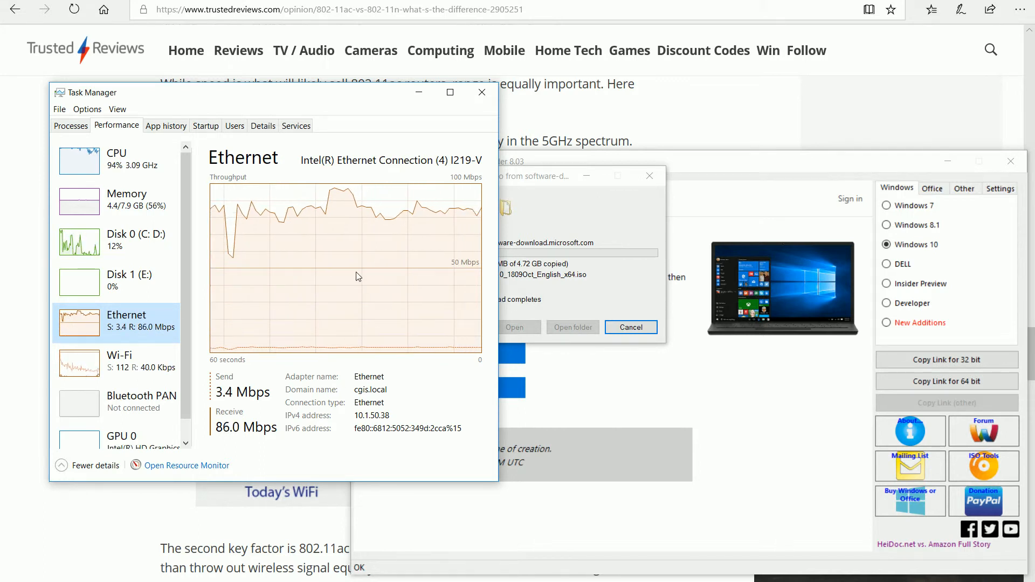
mouse_move(385, 271)
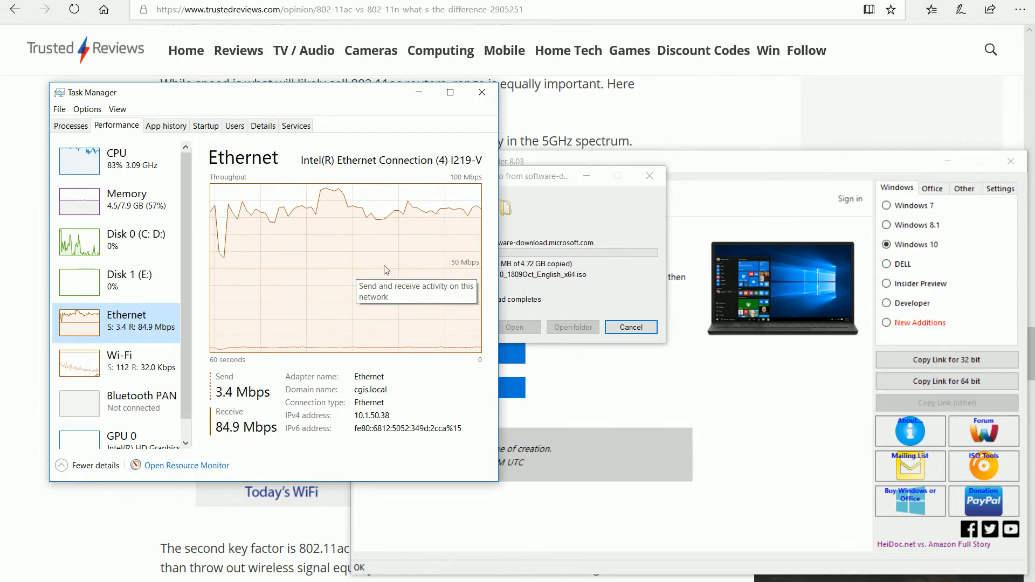